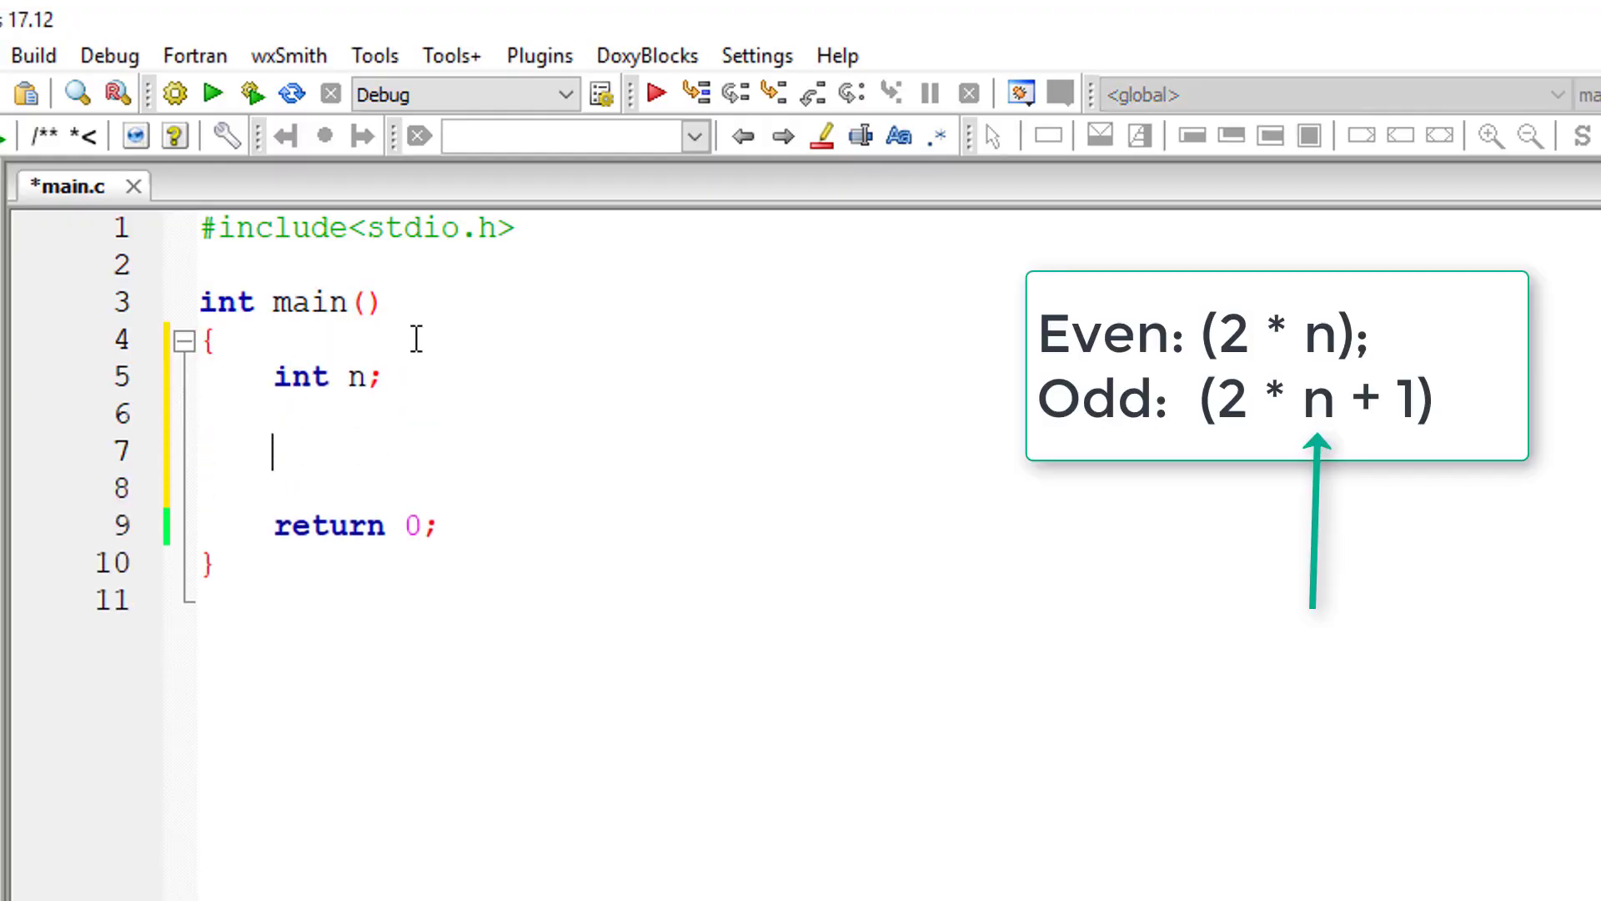
Add printf("Enter a integer number\n") and scanf("%d", &n) below the int n declaration.
text(printf("E")
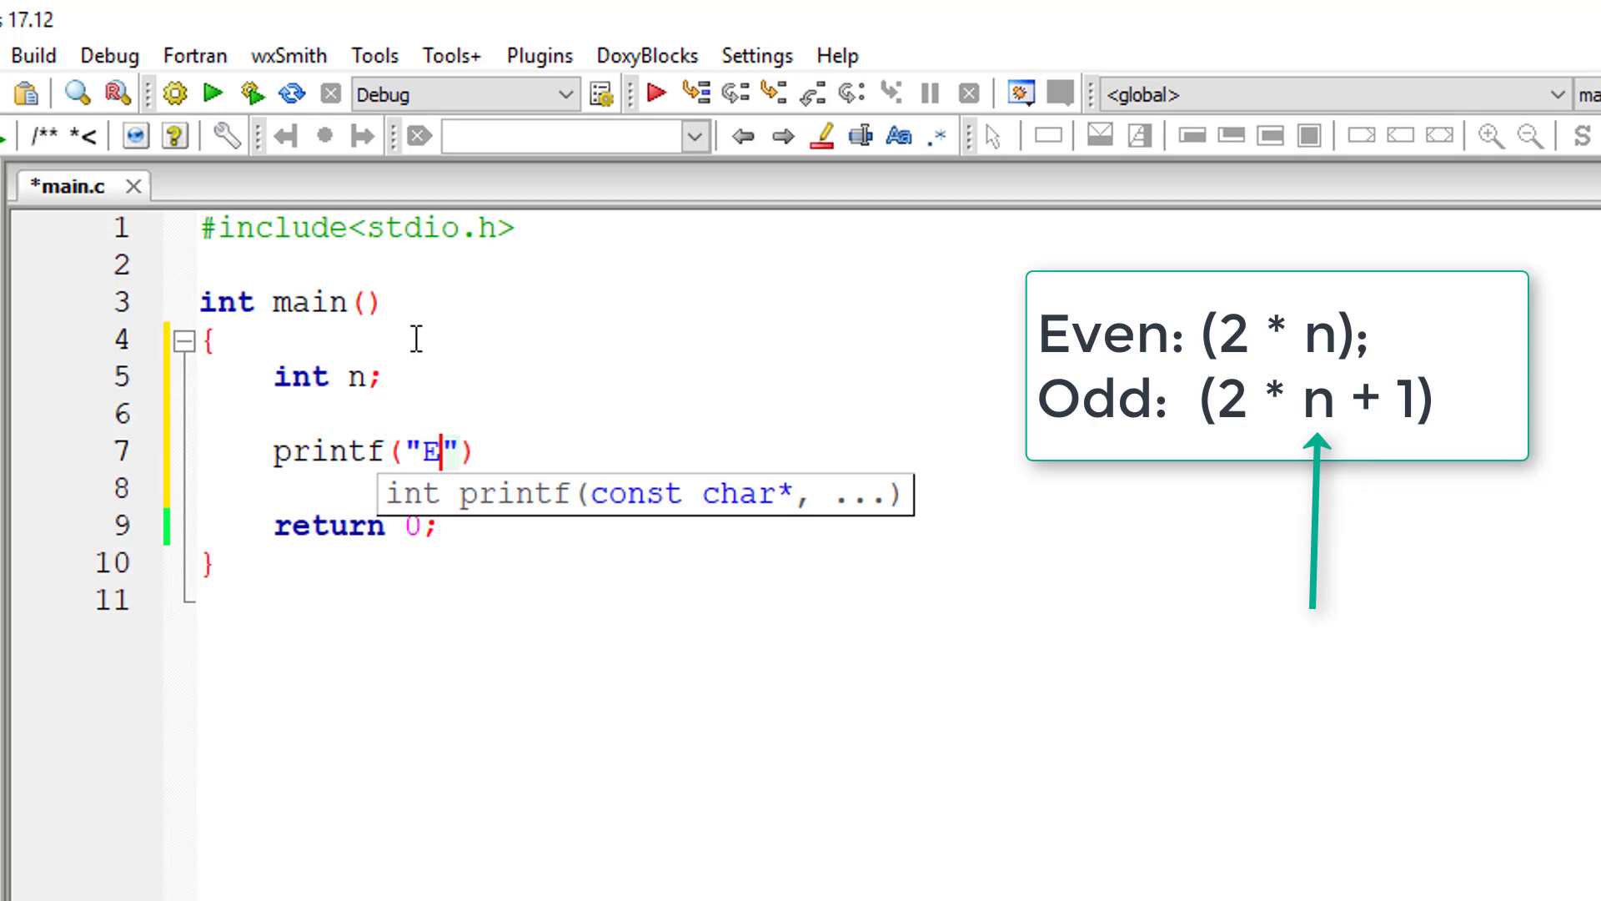
text(nter a integer)
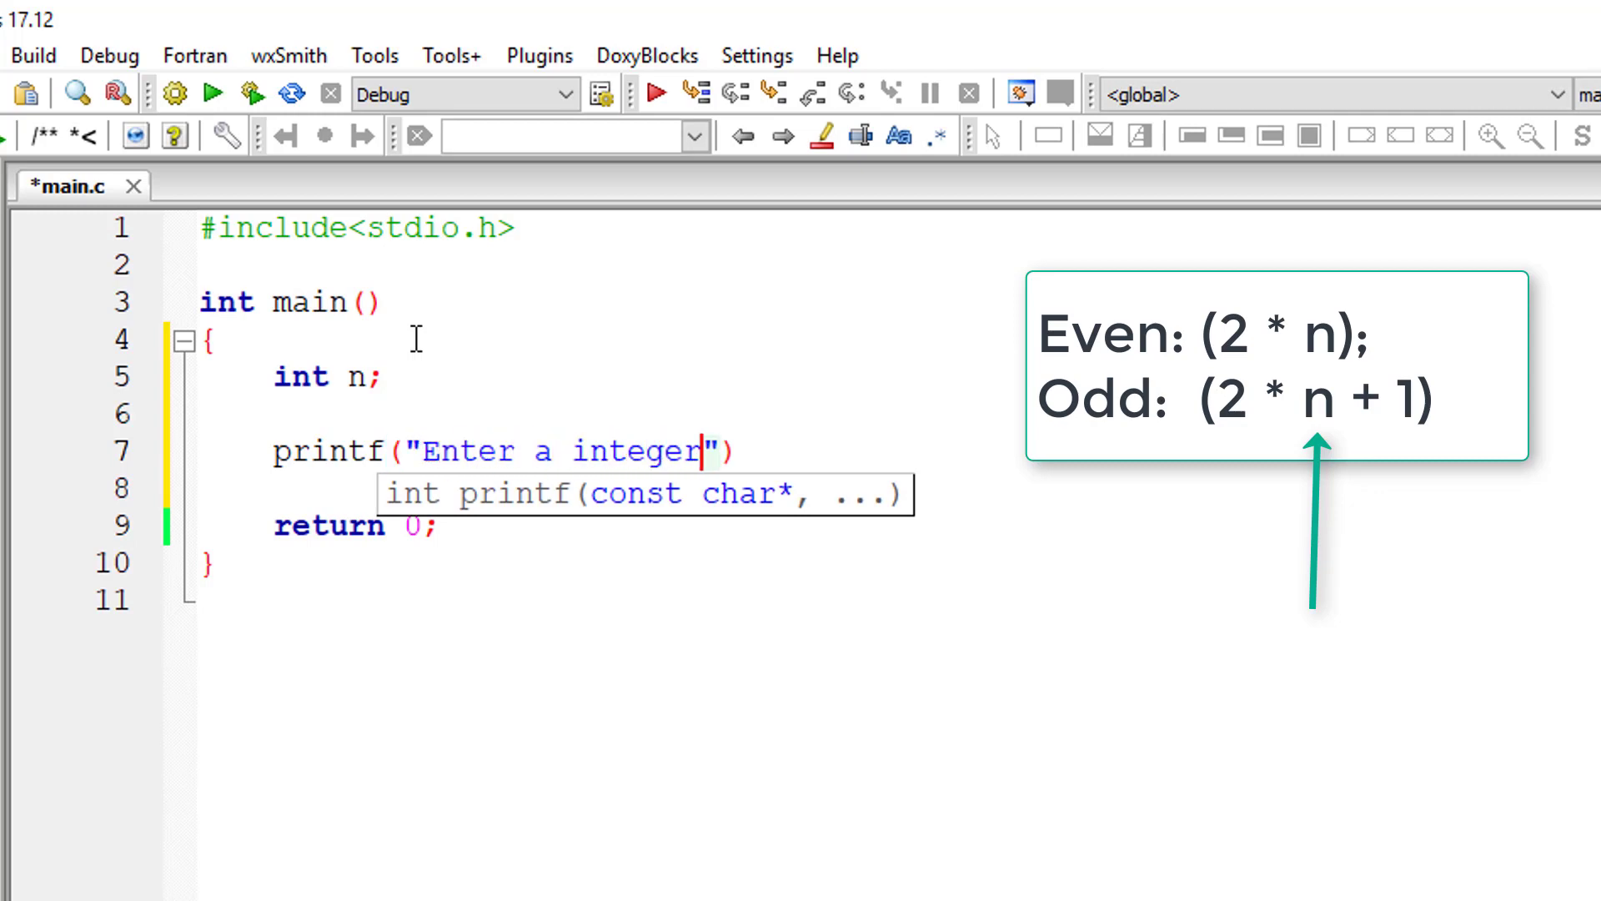
text(number\n)
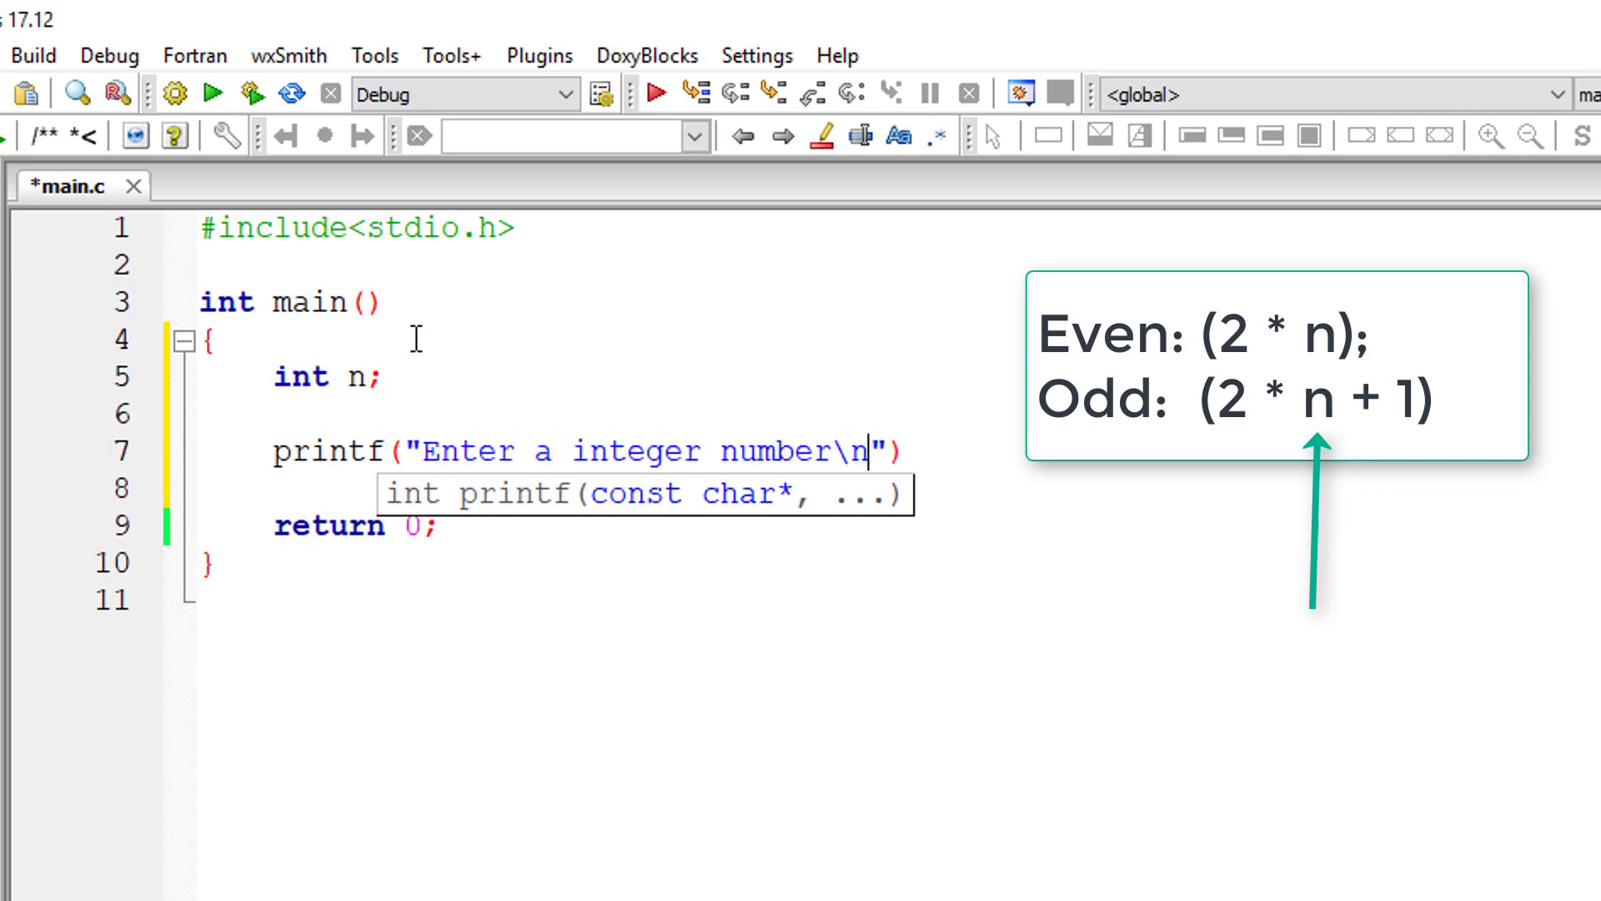
text(scanf(")
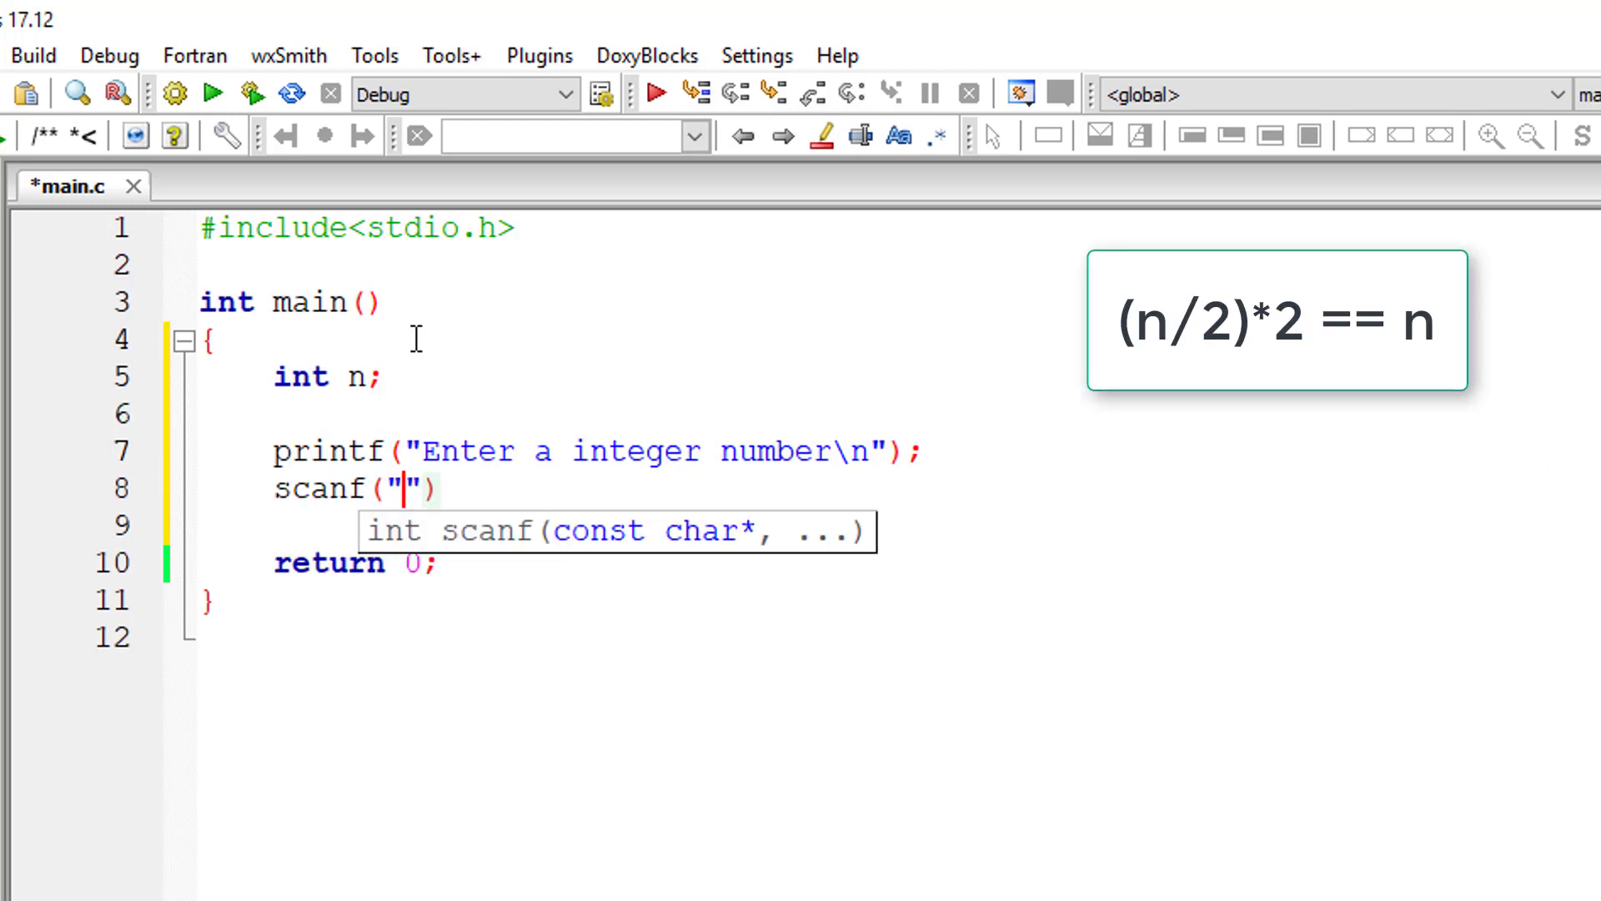
text(%d", &n)
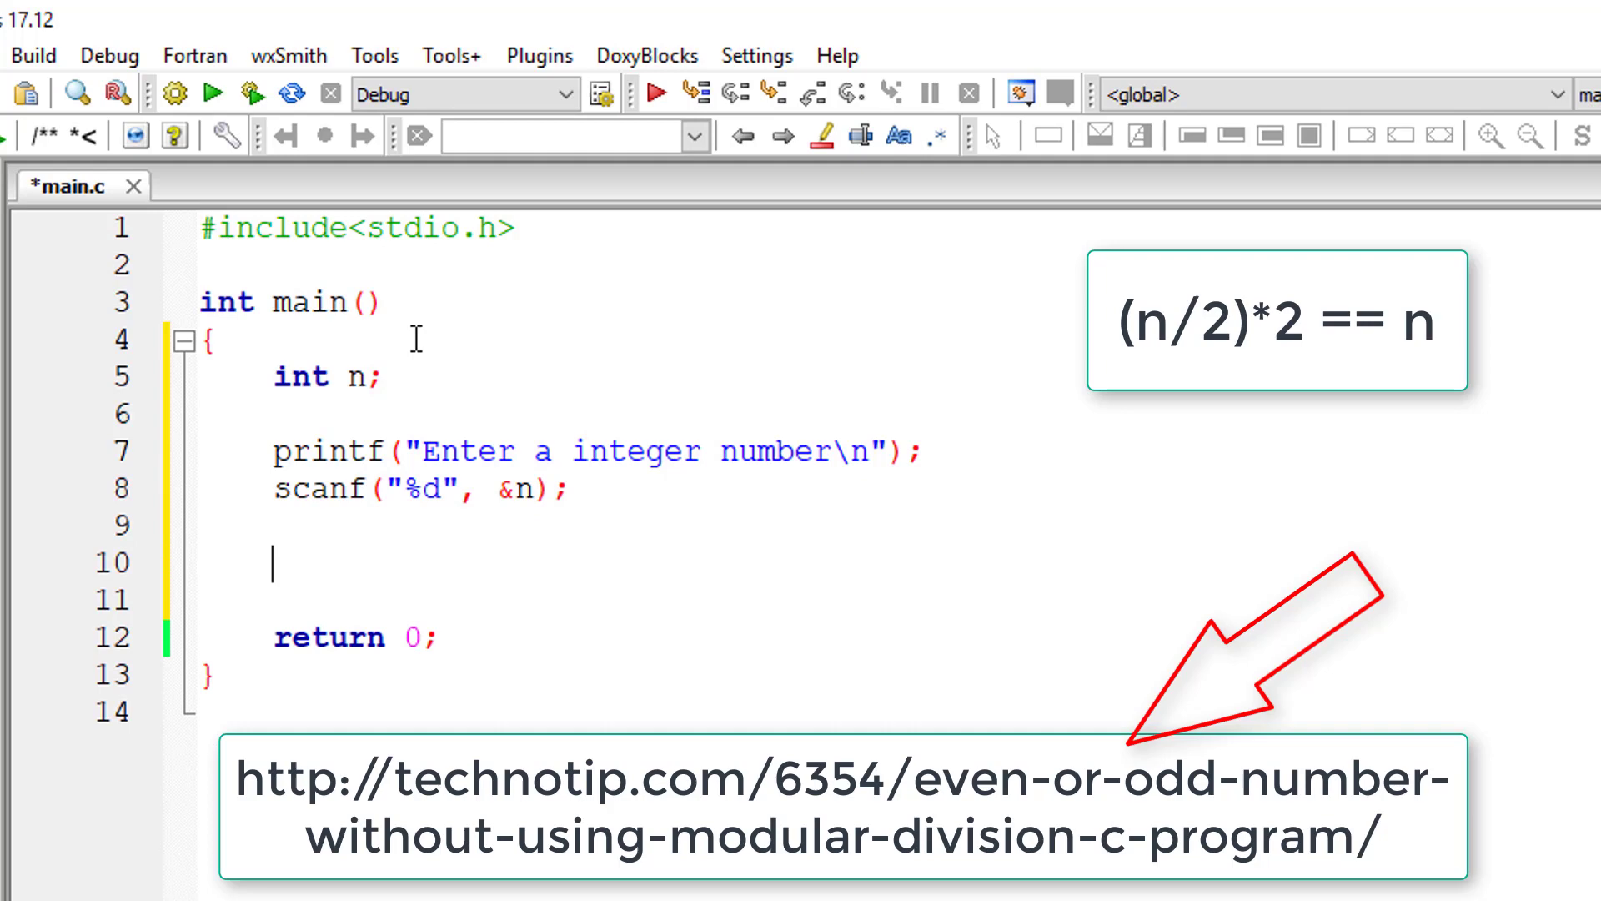
Write the empty ternary skeleton () ? () : (); after the scanf line.
text(() ? ())
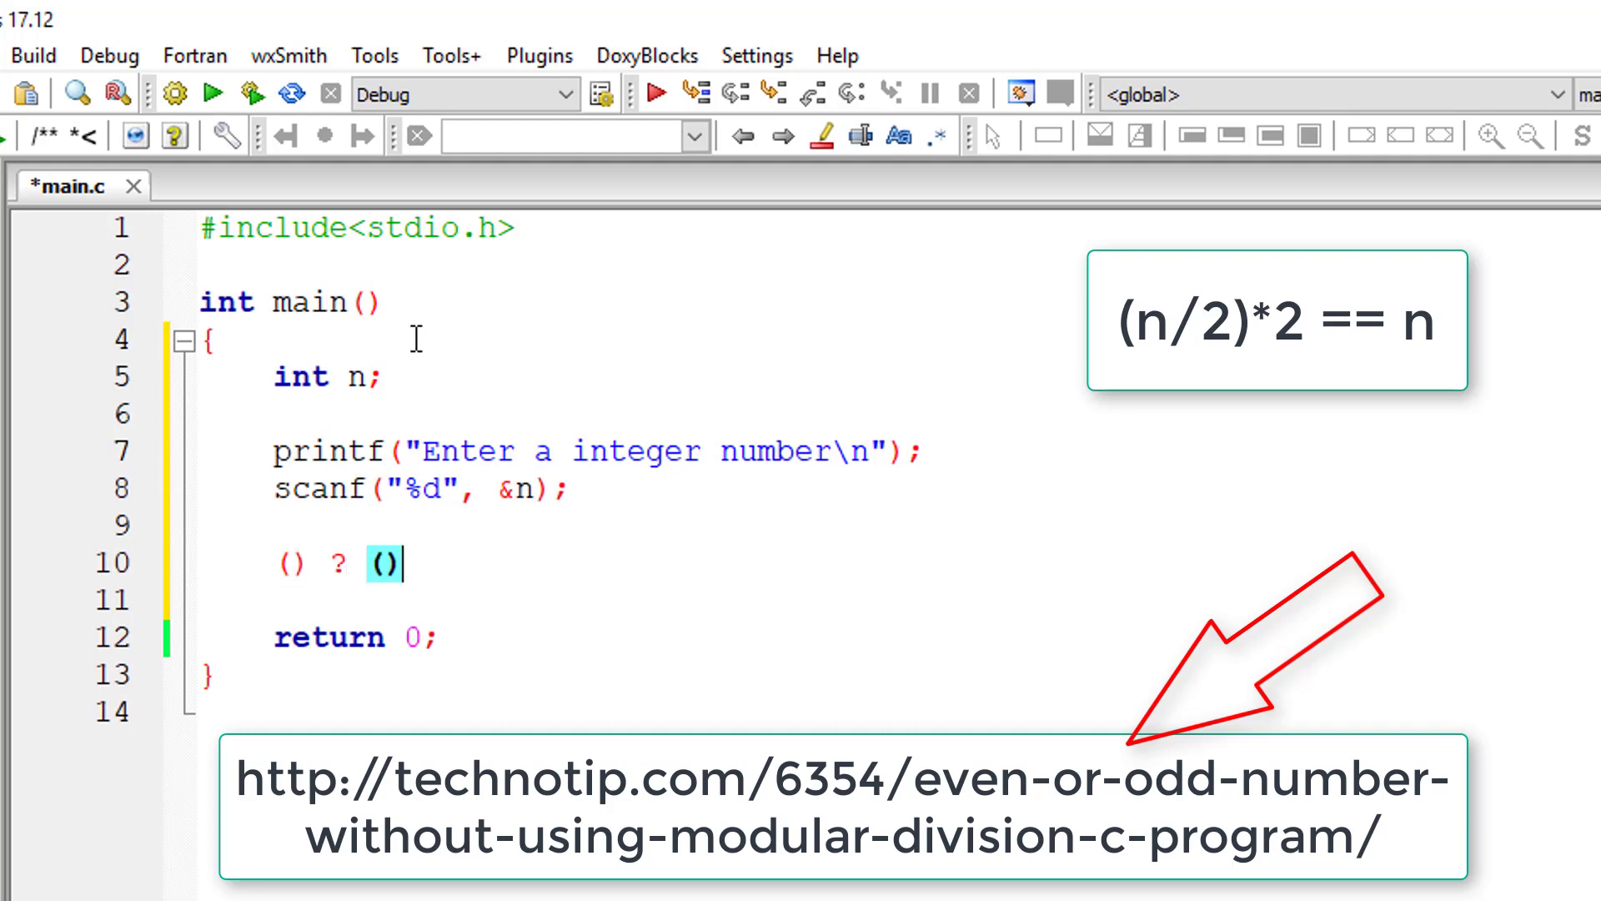
text(: ();)
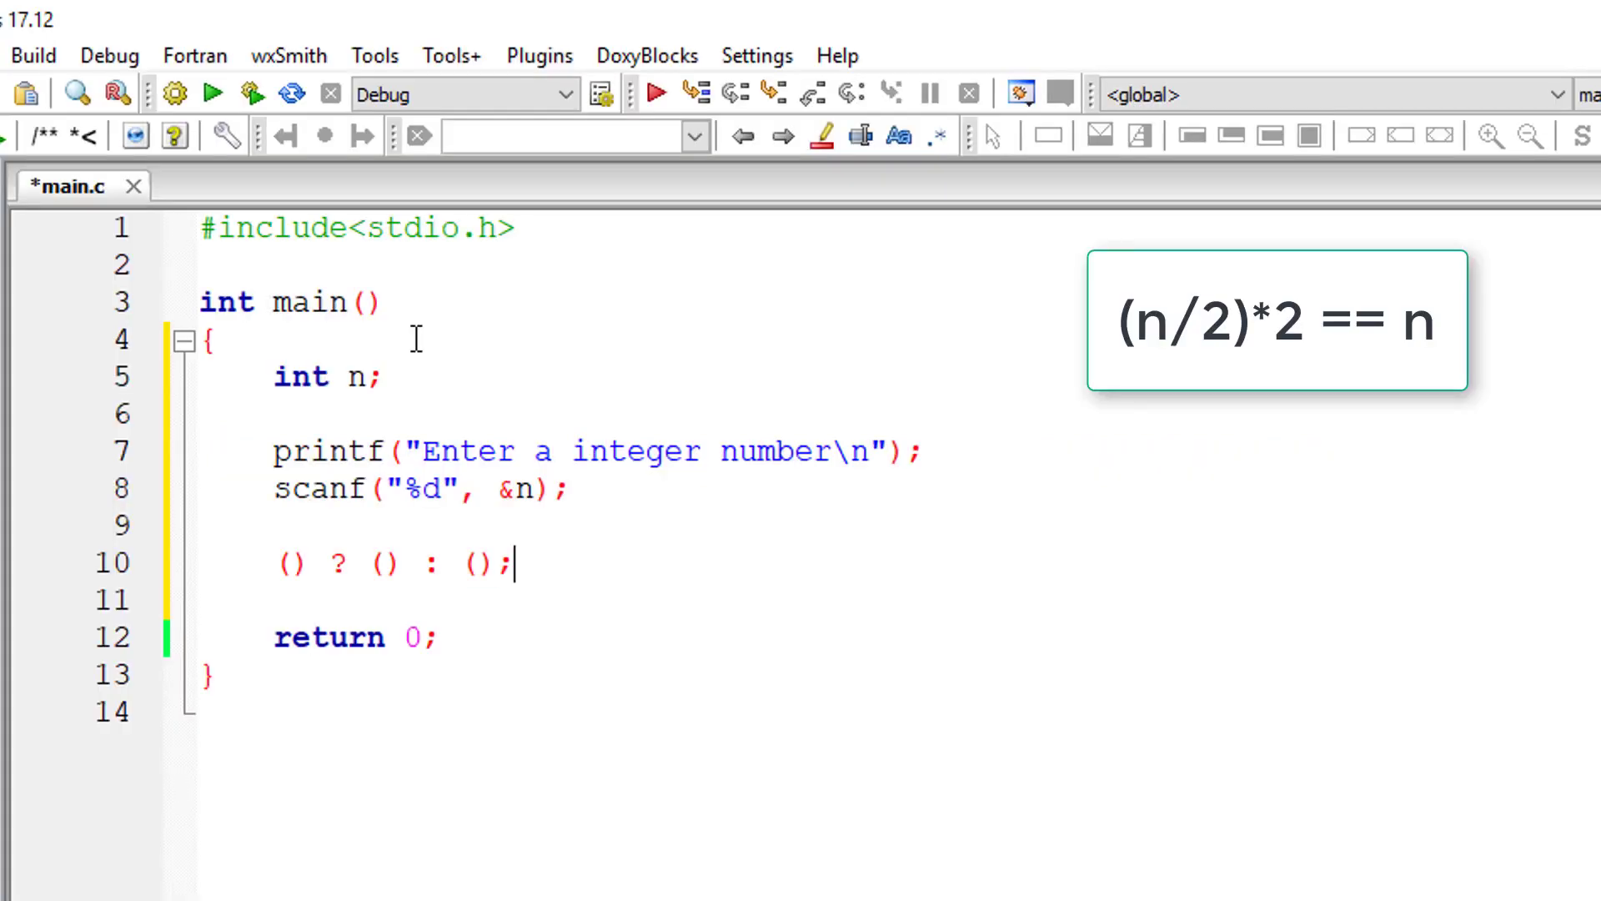
mouse_move(298, 590)
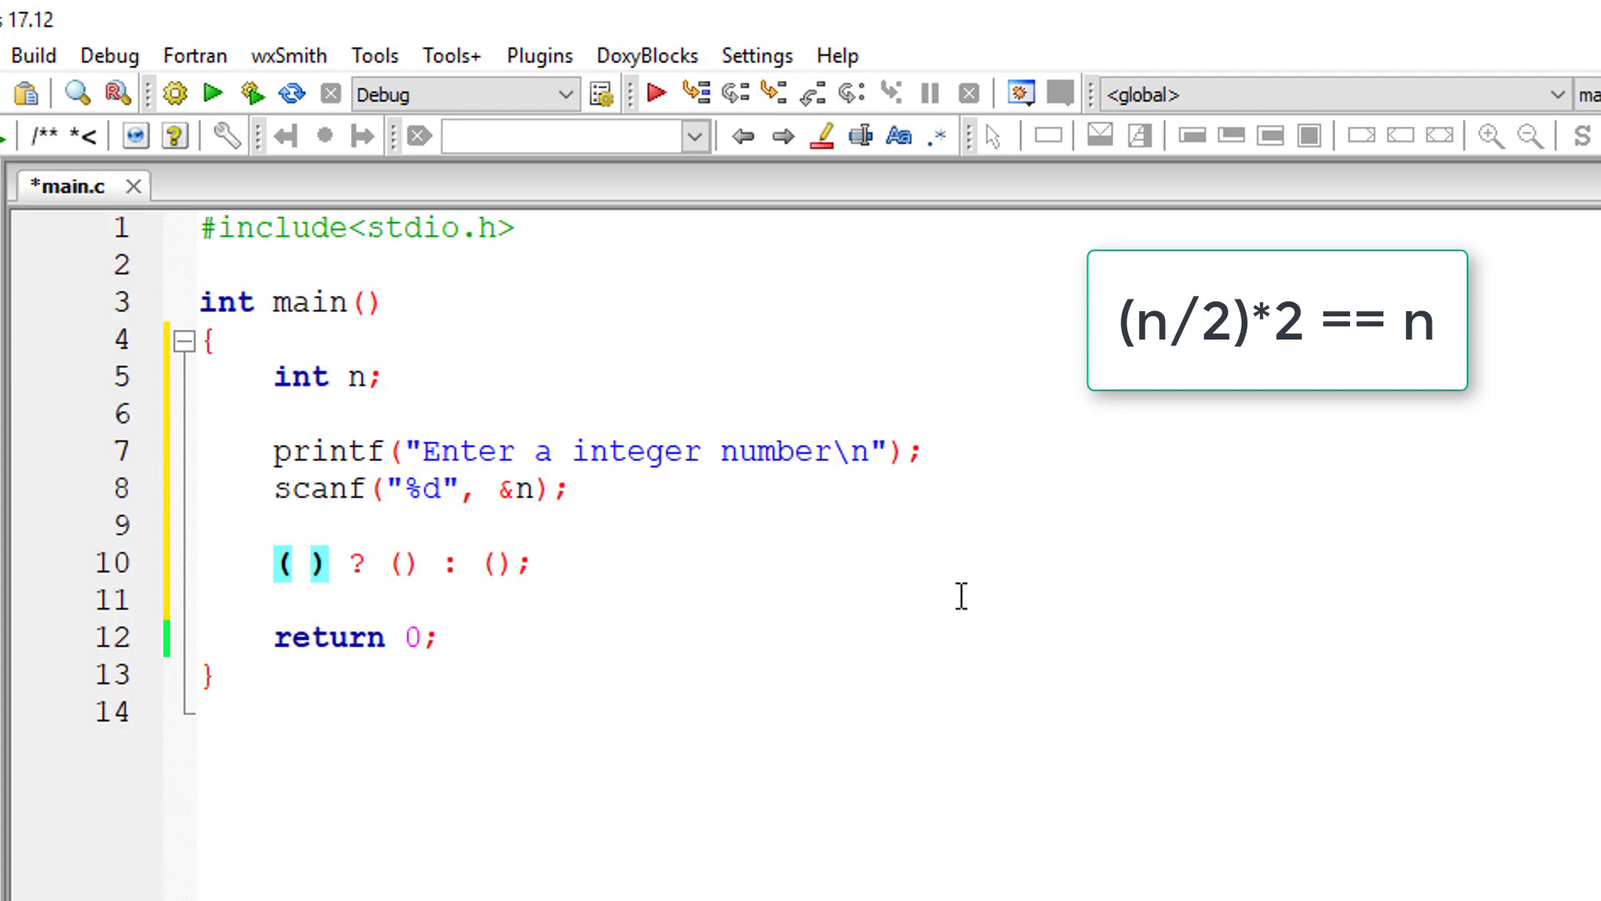
Fill the branches with printf("%d is Even\n", n) and printf("%d is Odd\n", n).
text(printf("%d is Odd\n", n);)
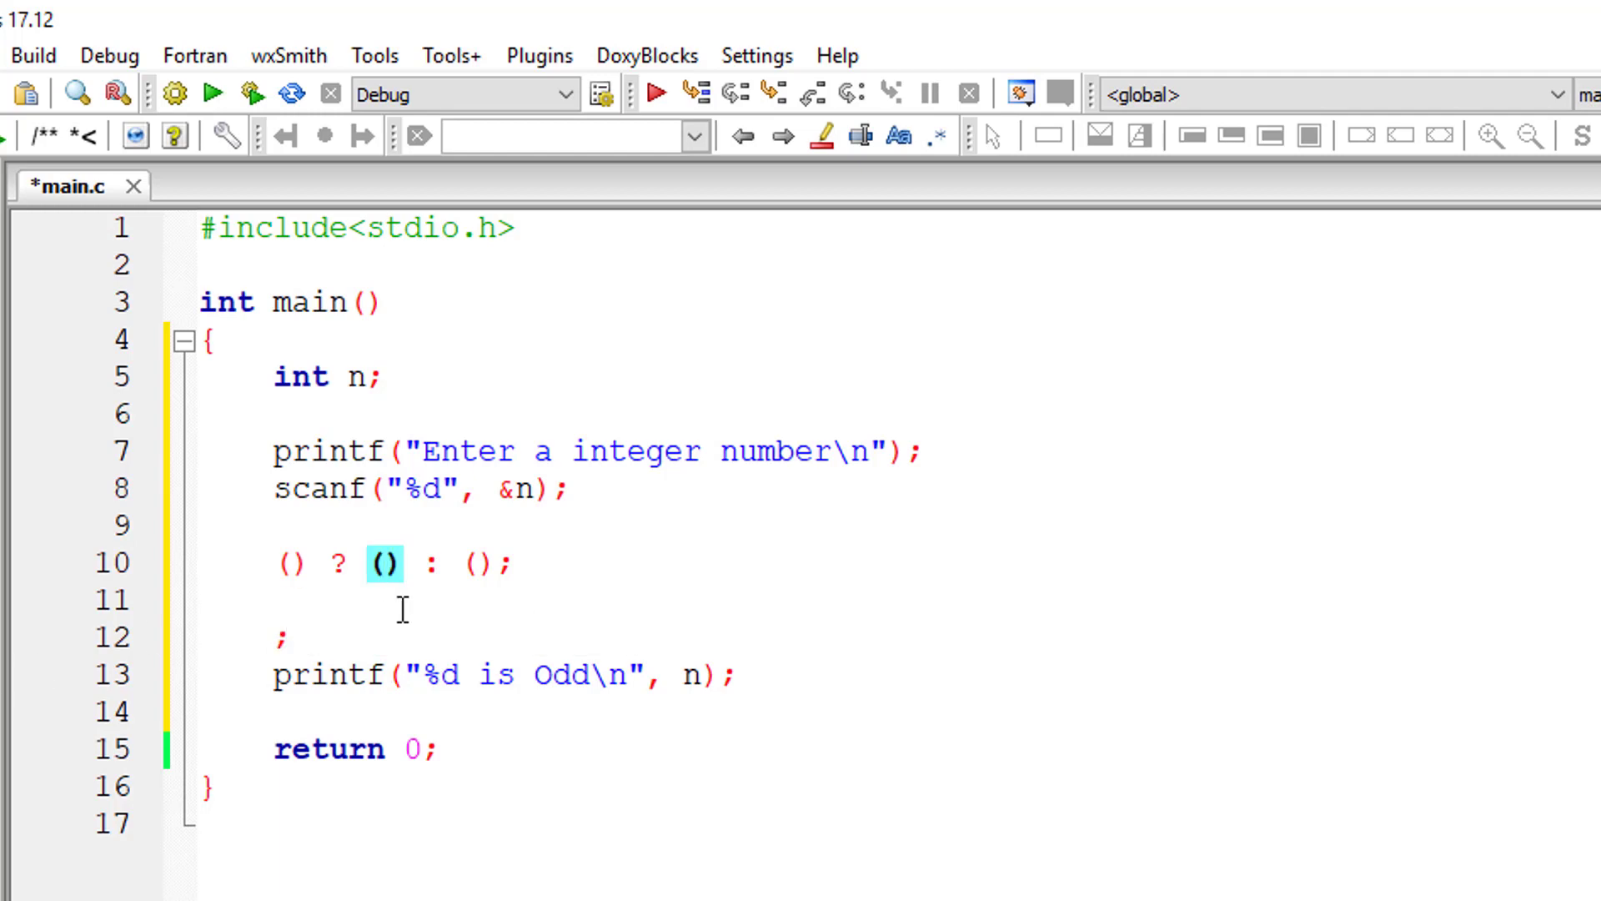
text(printf("%d is Even\n", n))
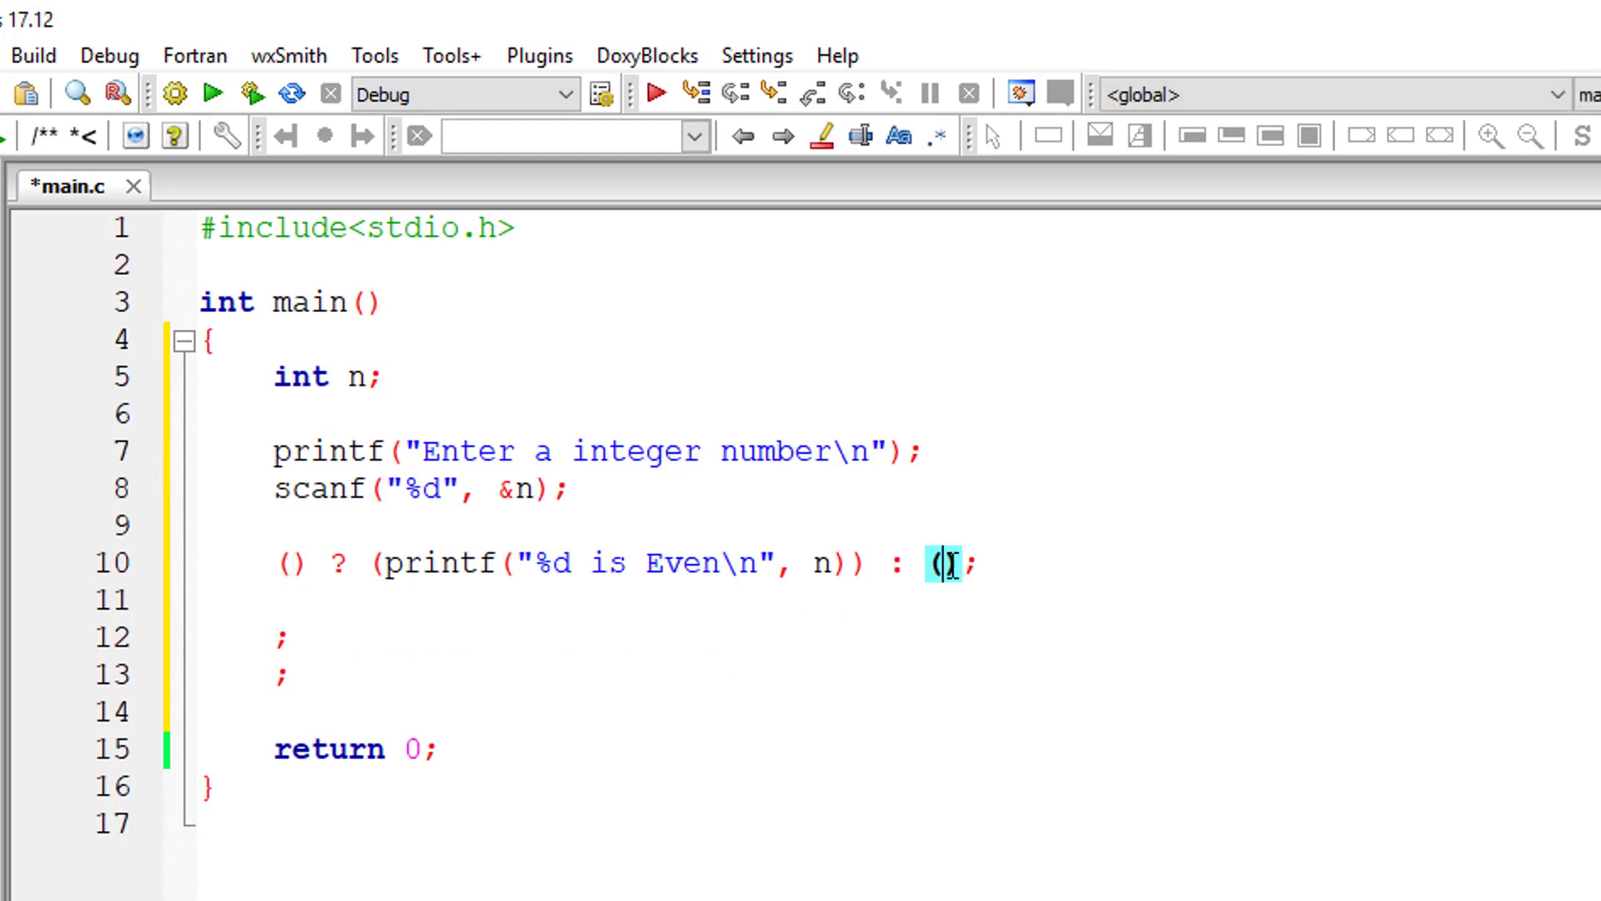
text(printf("%d is Odd\n", n))
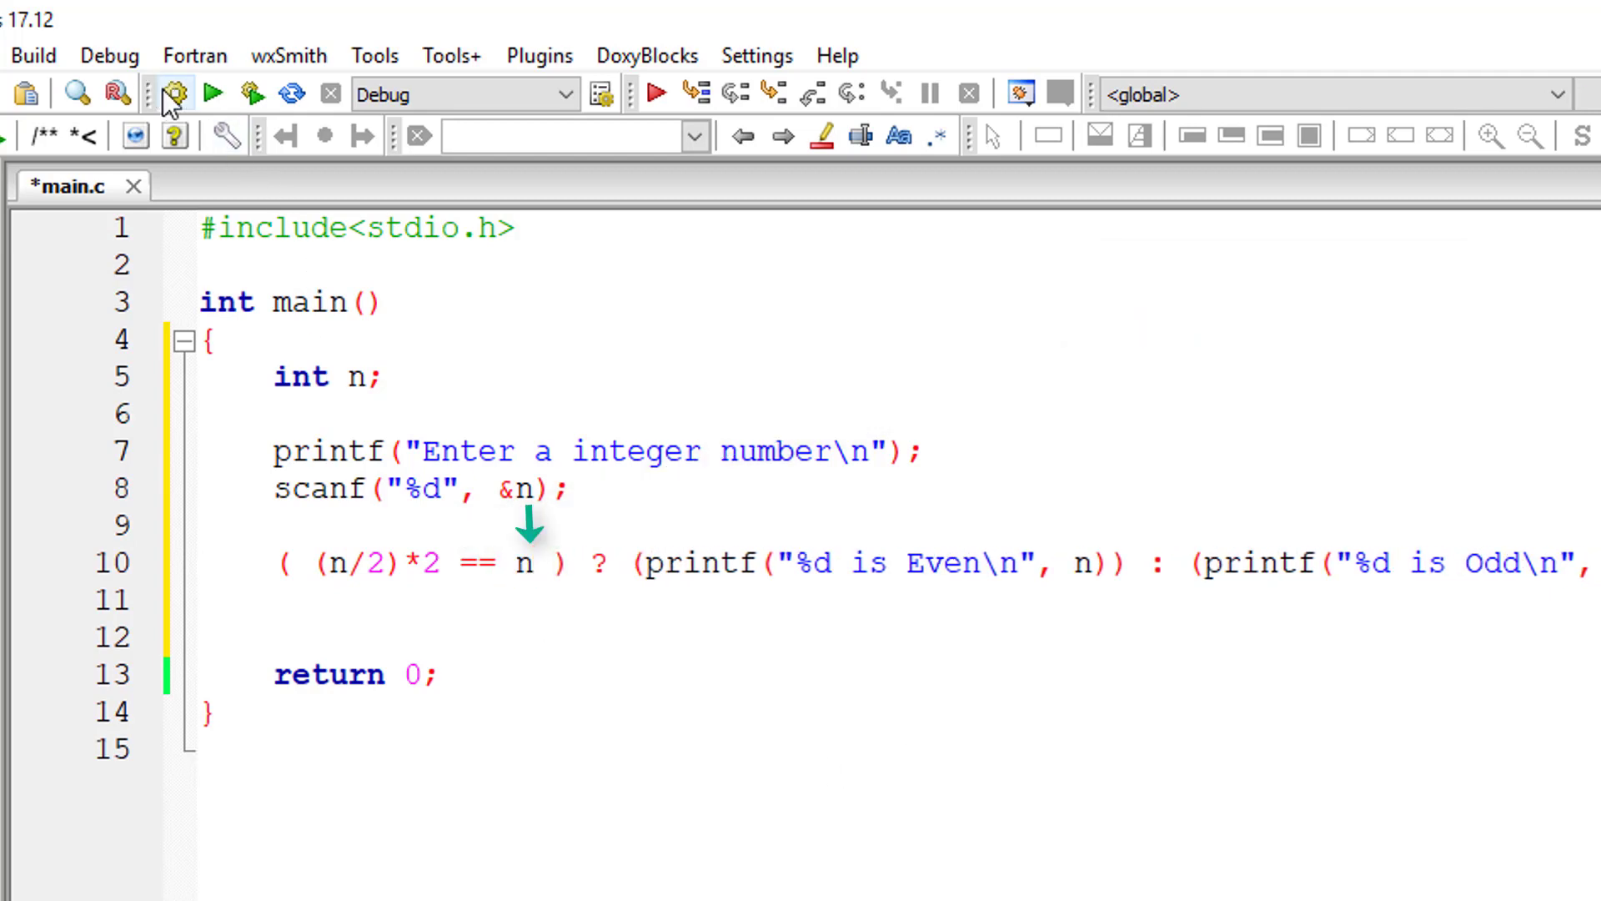
Build main.c with the finished (n/2)*2 == n ternary condition.
click(170, 94)
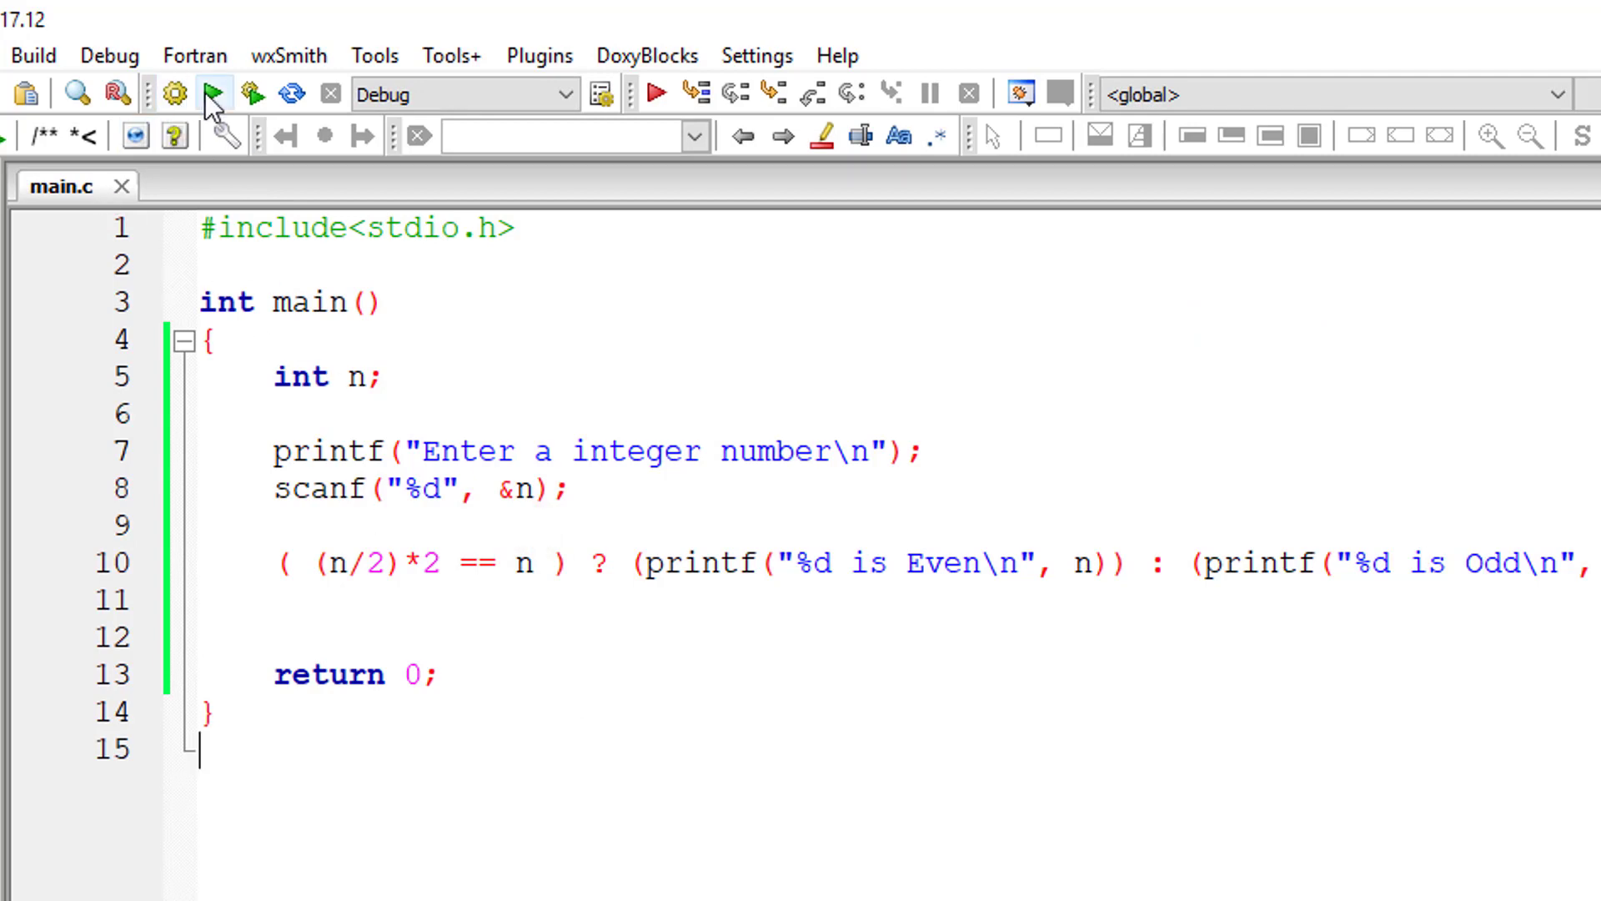
Run the program so the console prompts for an integer number.
click(214, 93)
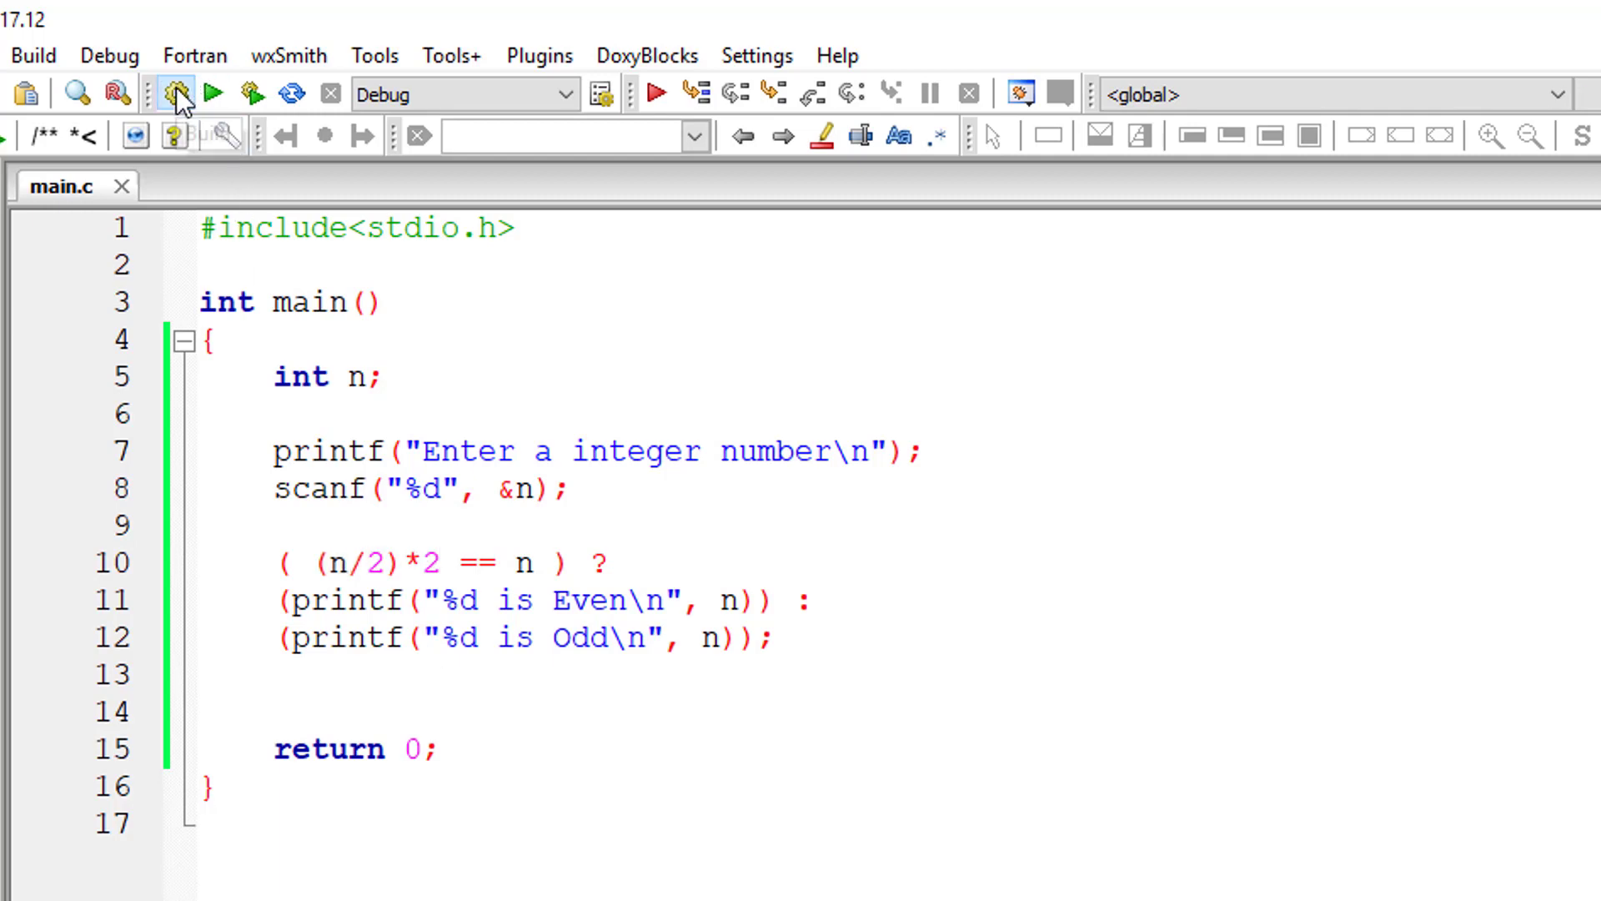
click(176, 93)
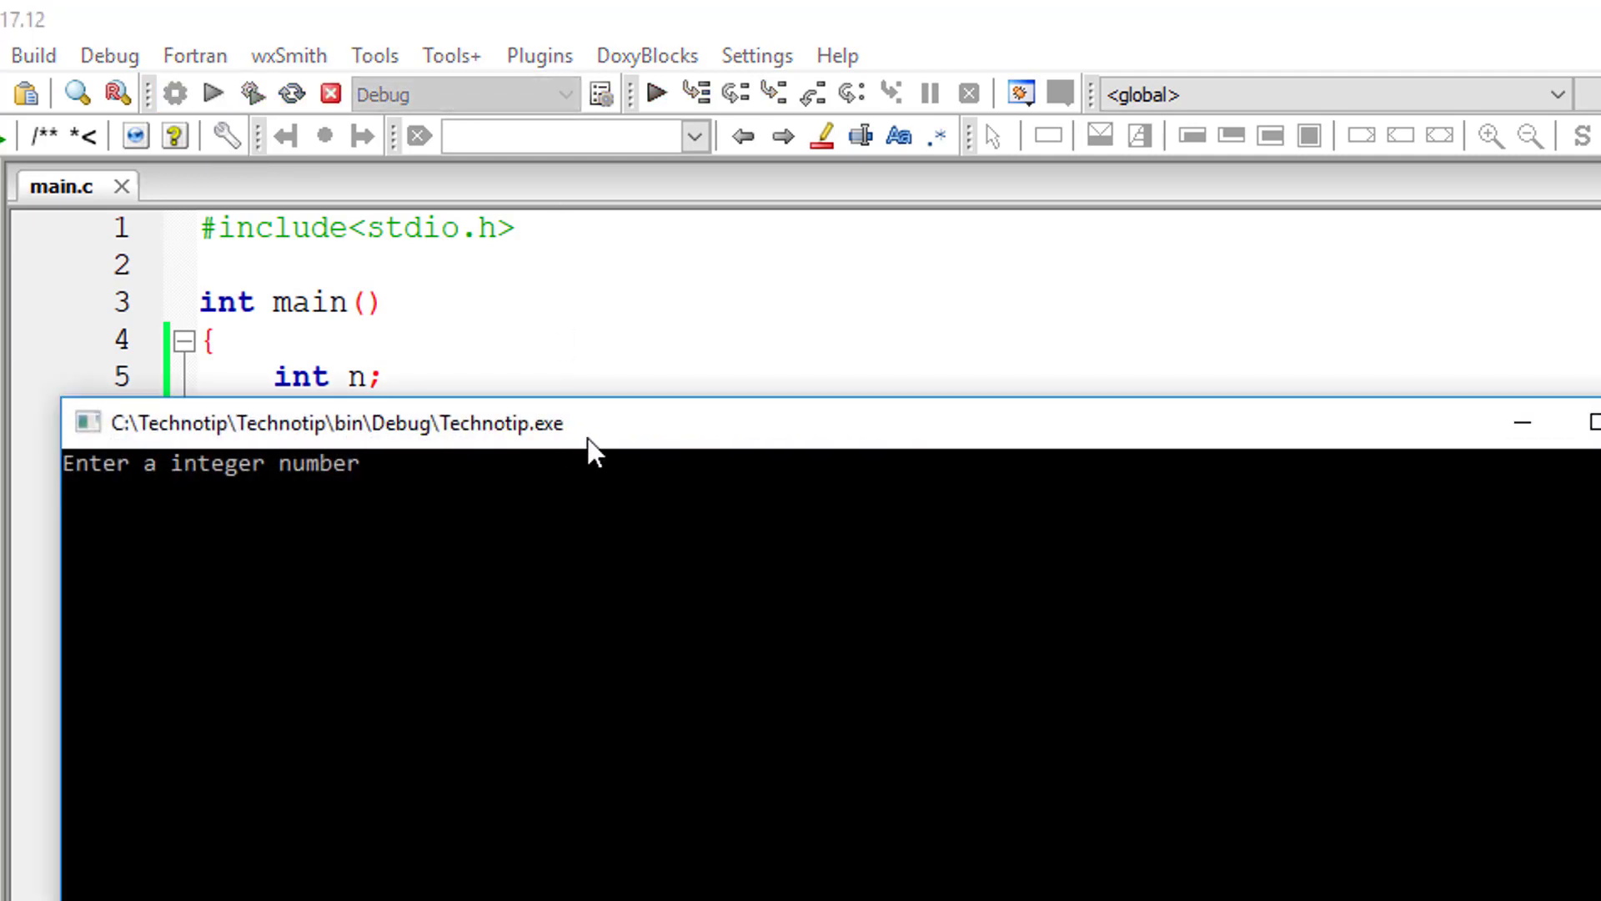